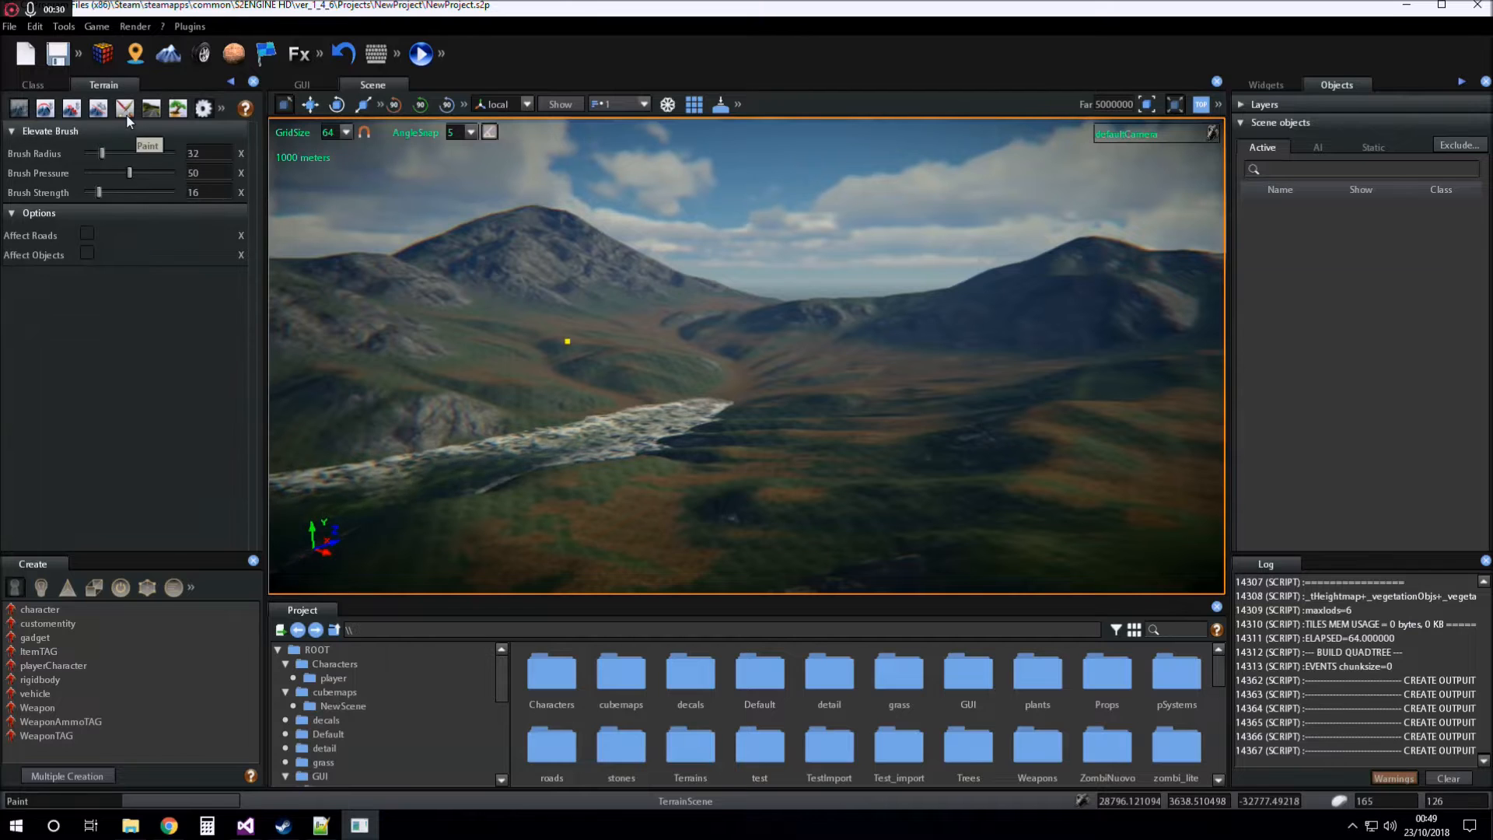
Step: Switch the terrain tool from Elevate to Paint, showing the base material settings
{"action": "left_click", "coordinate": [125, 107]}
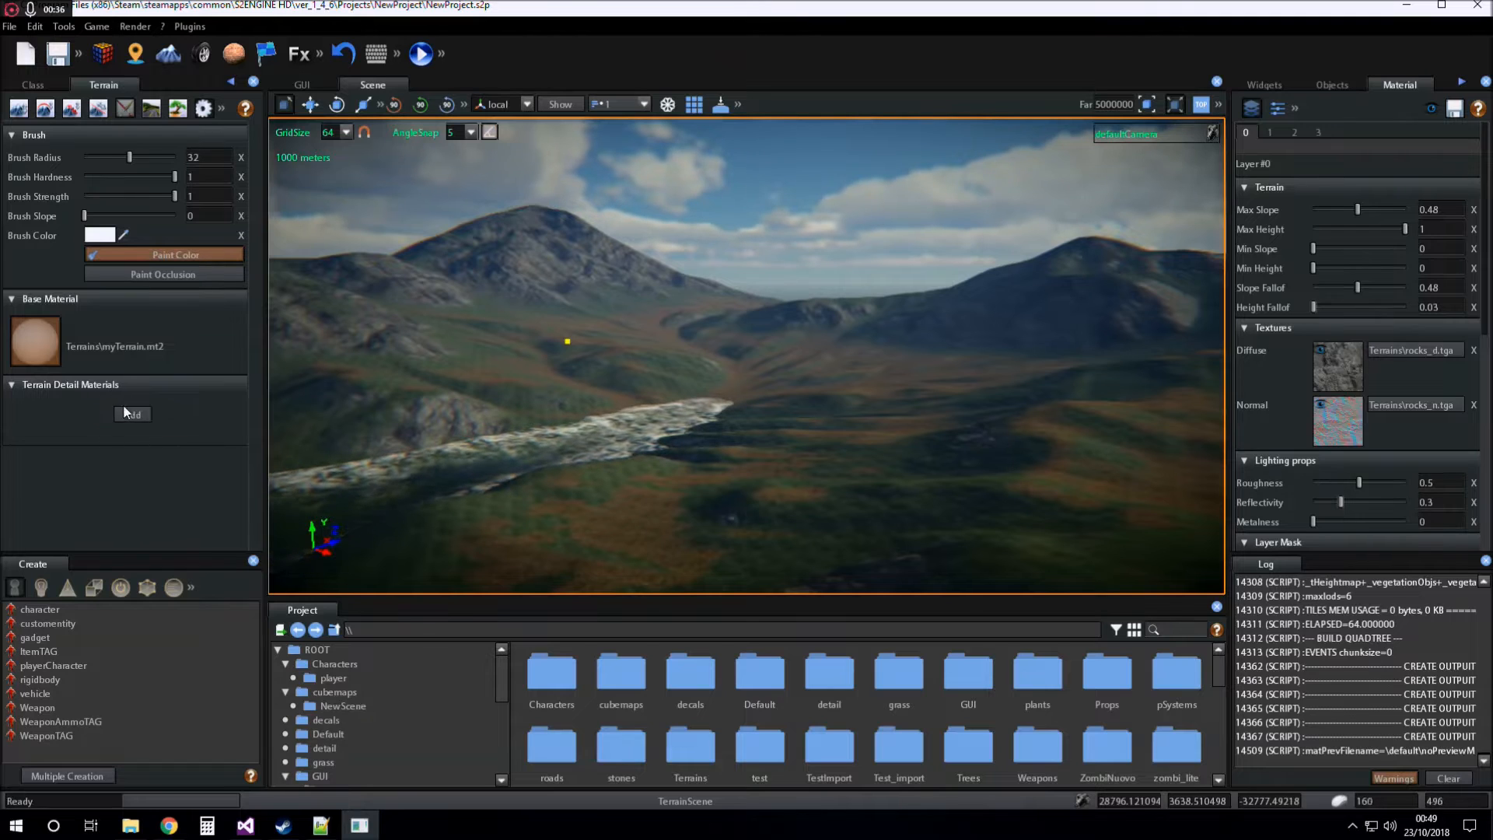
Step: Add a new terrain detail material named 'Leaves' (myTerrain_Leaves.mt2)
{"action": "left_click", "coordinate": [131, 413]}
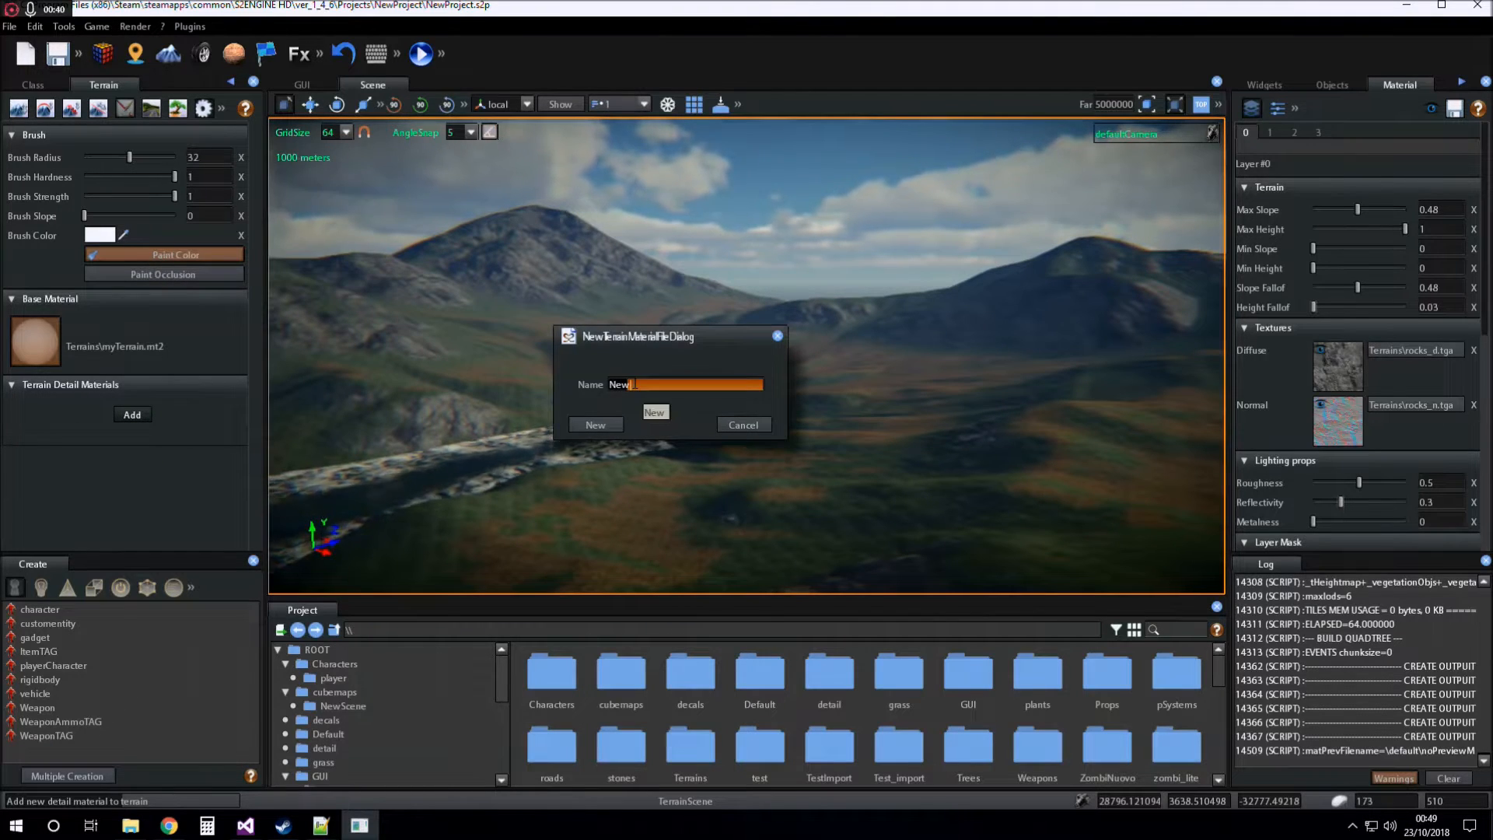
{"action": "type", "text": "Leaves"}
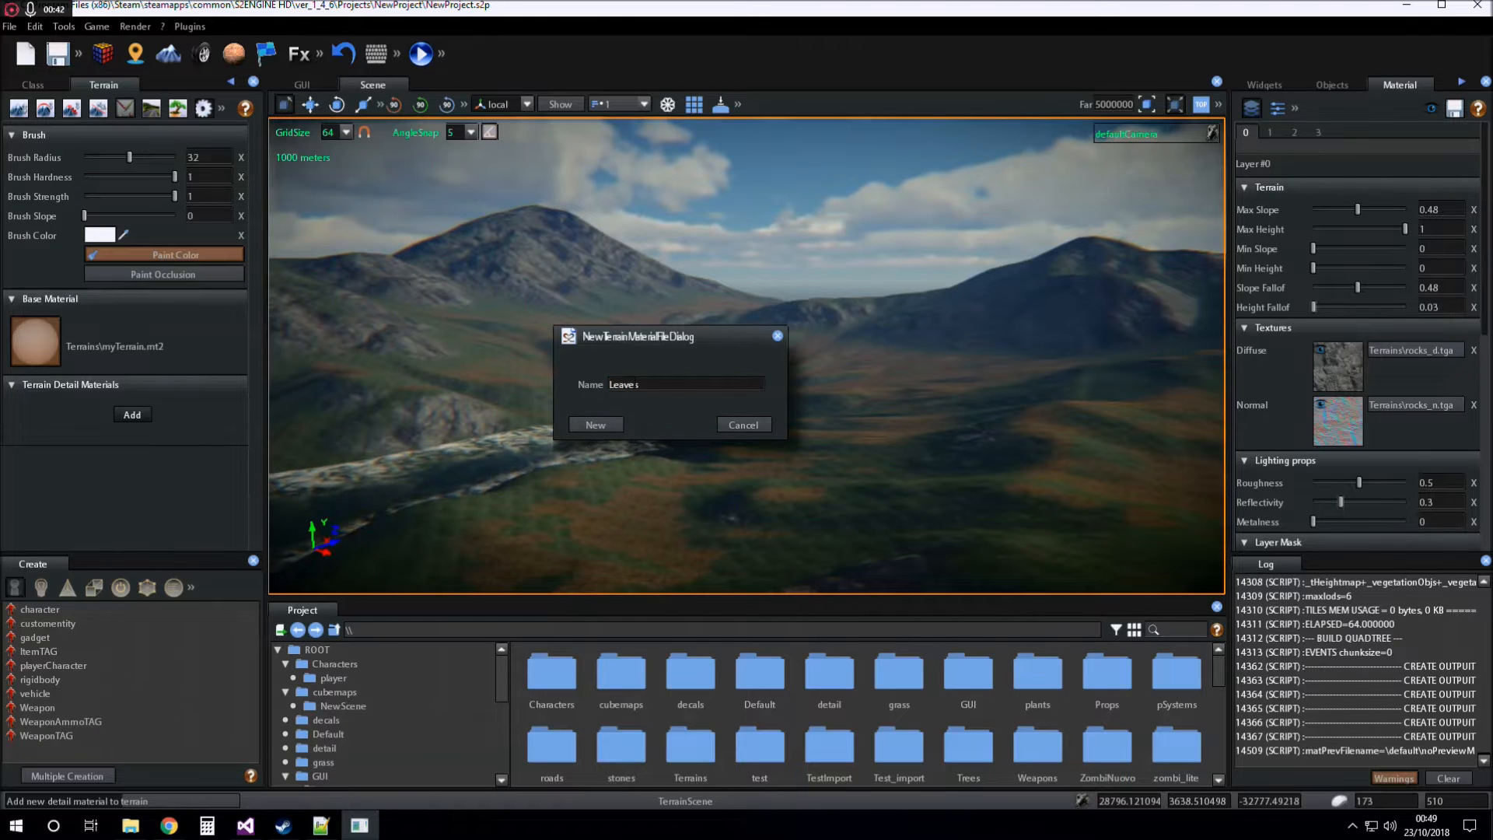
{"action": "left_click", "coordinate": [595, 425]}
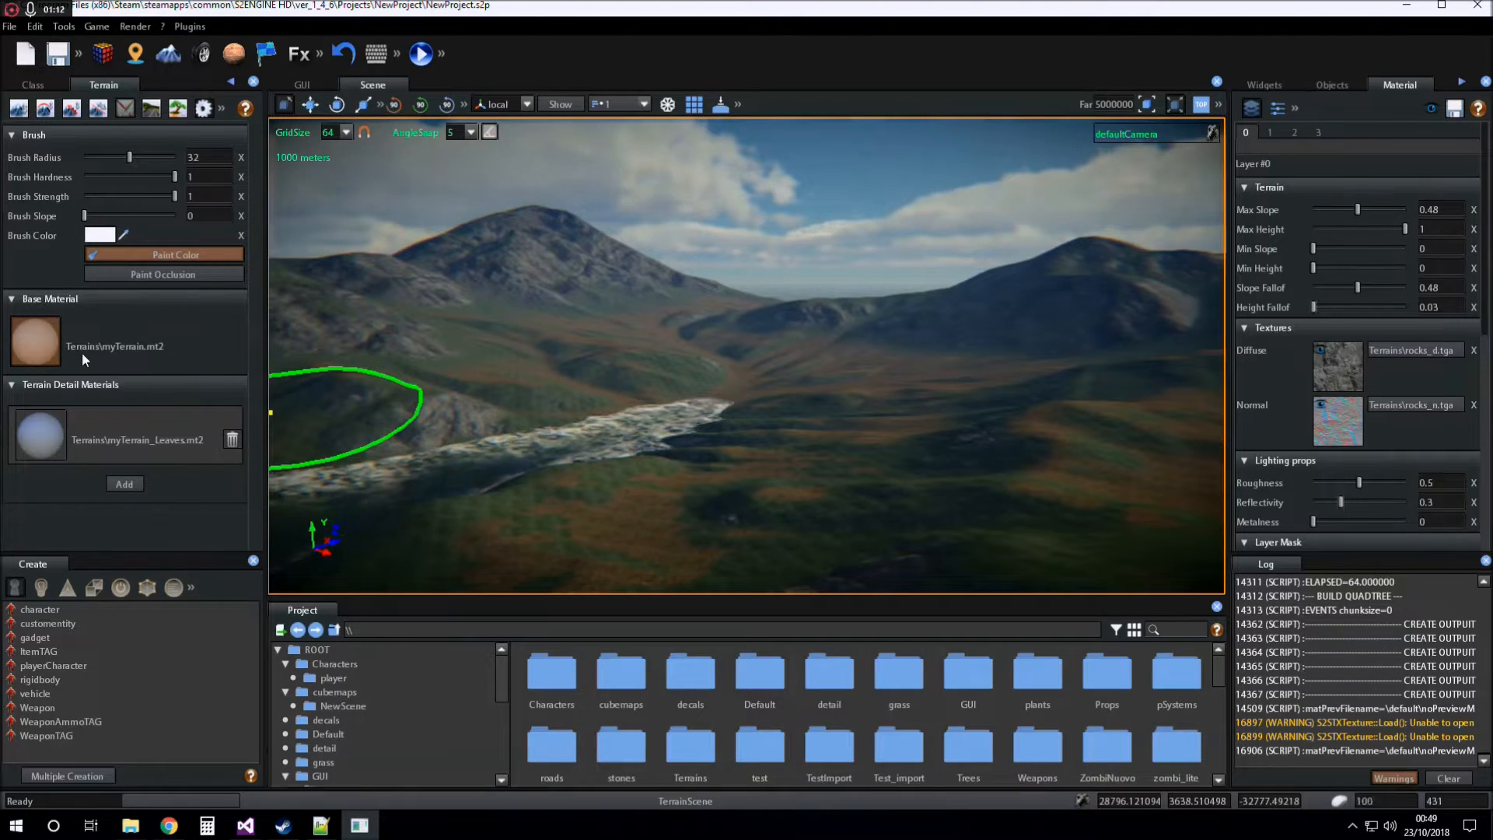
{"action": "mouse_move", "coordinate": [40, 439]}
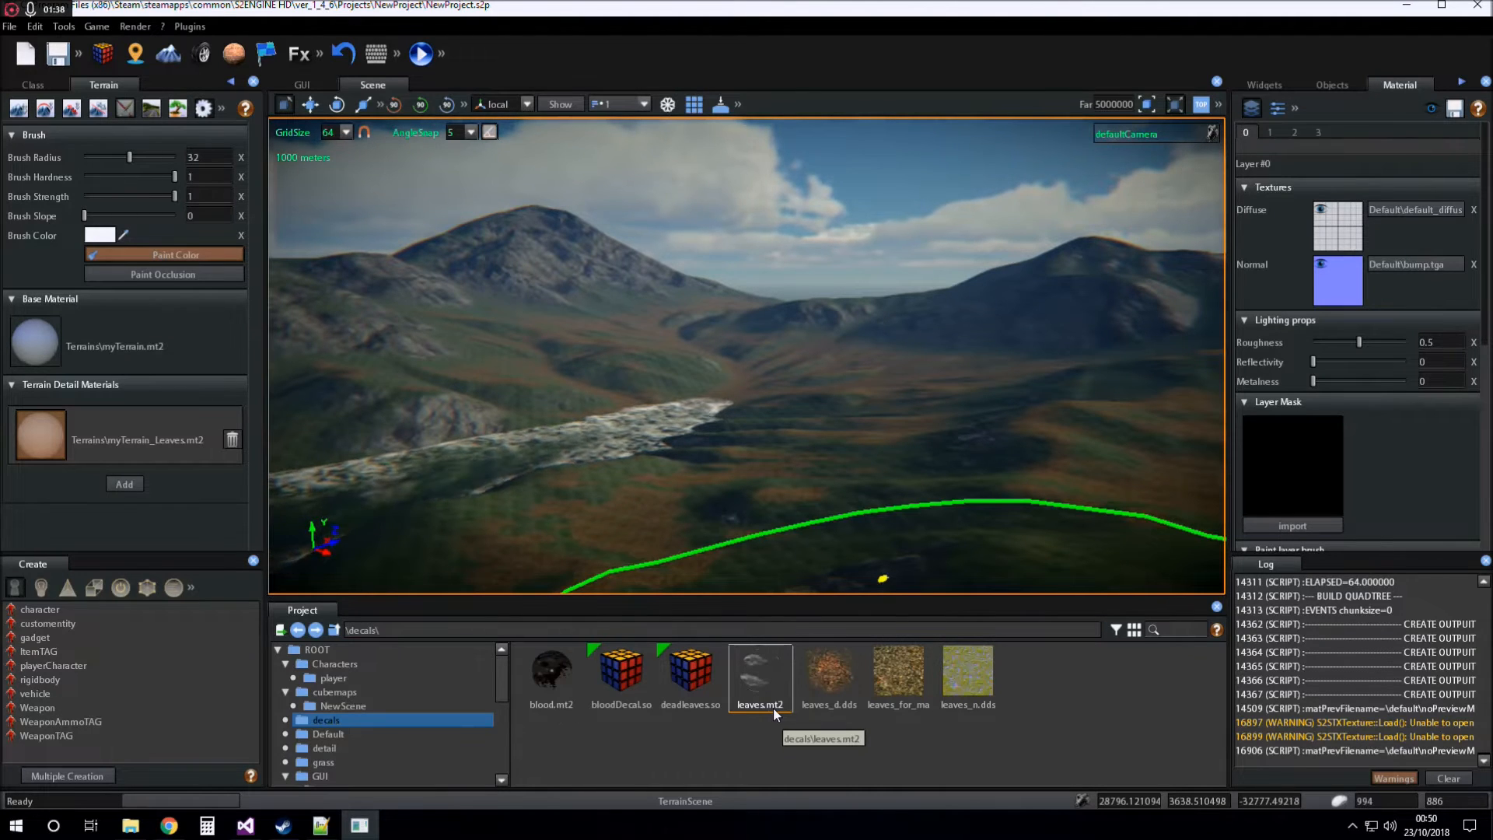
{"action": "mouse_move", "coordinate": [895, 667]}
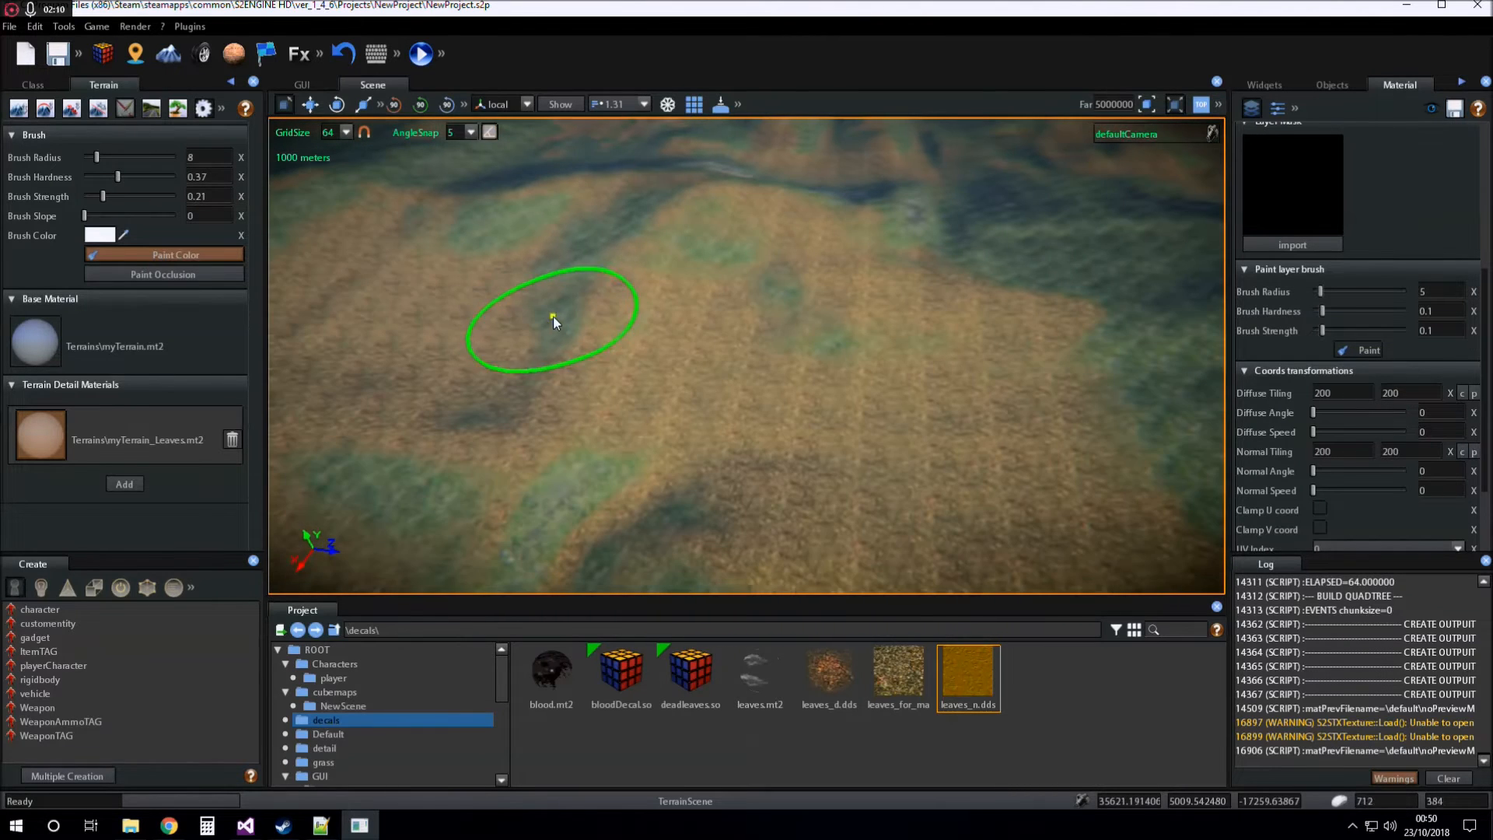
{"action": "mouse_move", "coordinate": [591, 303]}
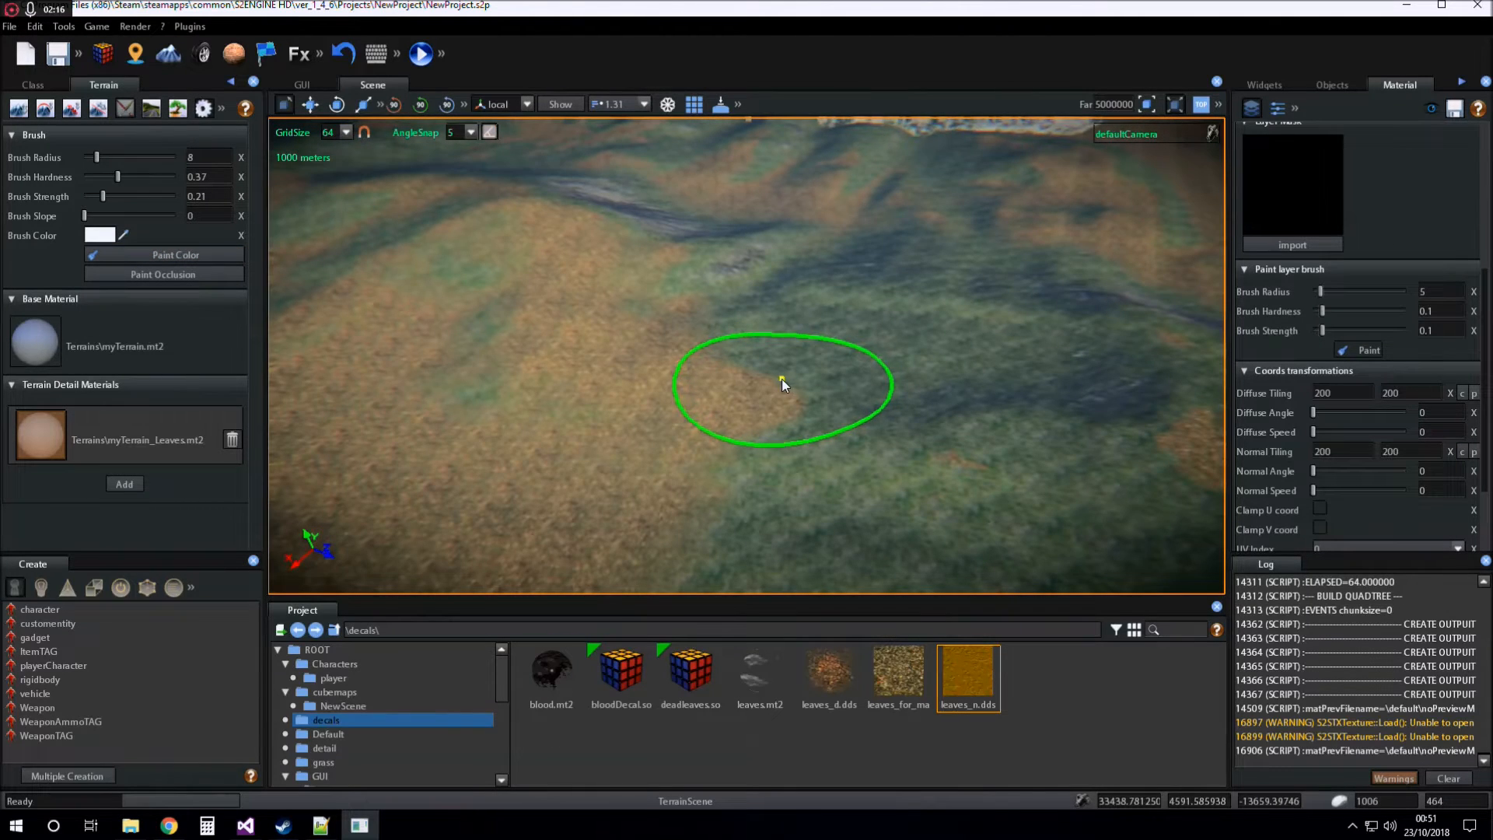
{"action": "mouse_move", "coordinate": [1198, 374]}
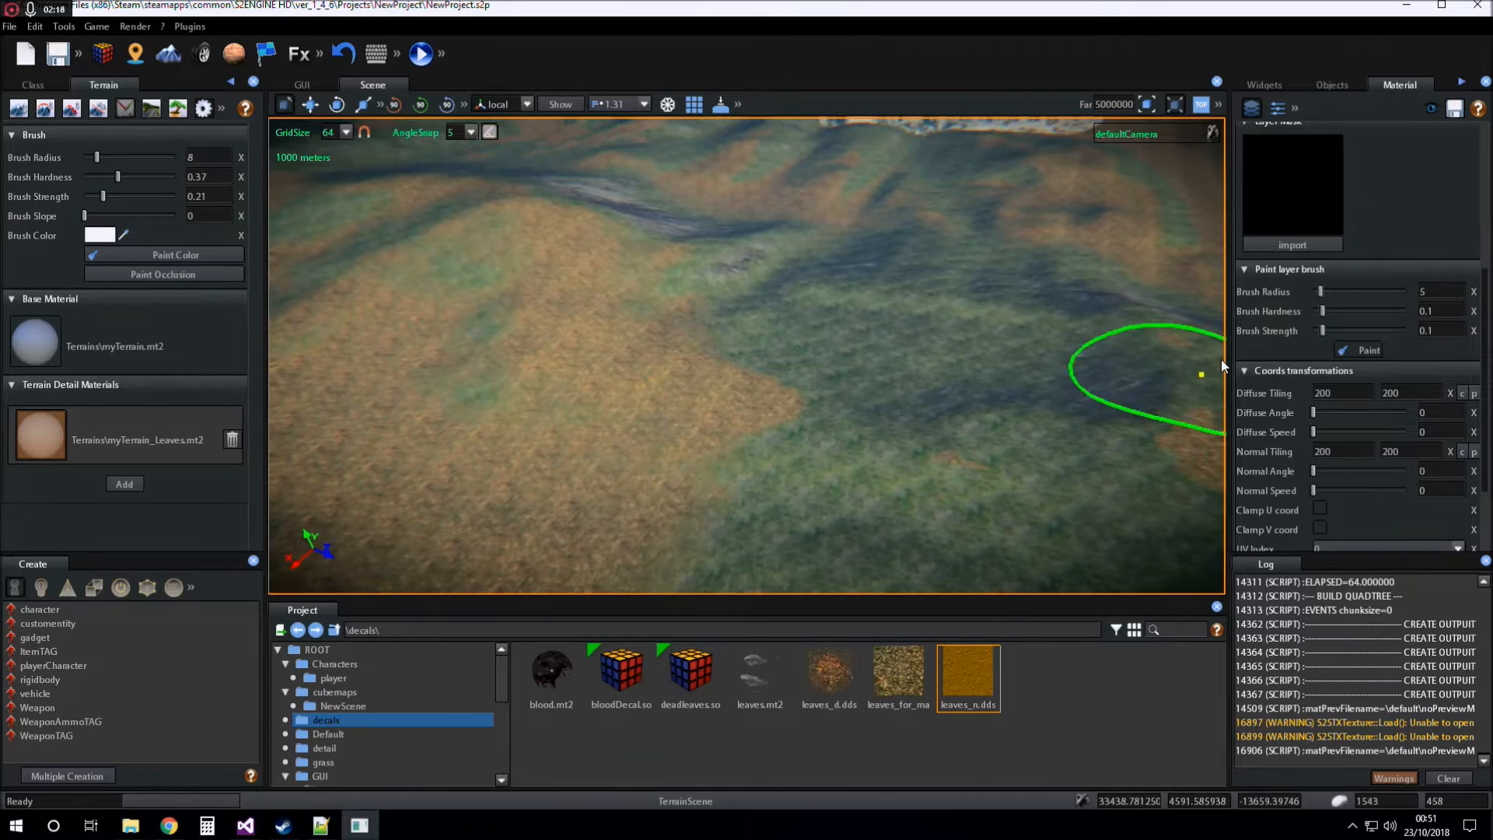
Step: Return to the Leaves layer's texture settings for the diffuse and normal maps
{"action": "left_click", "coordinate": [1247, 132]}
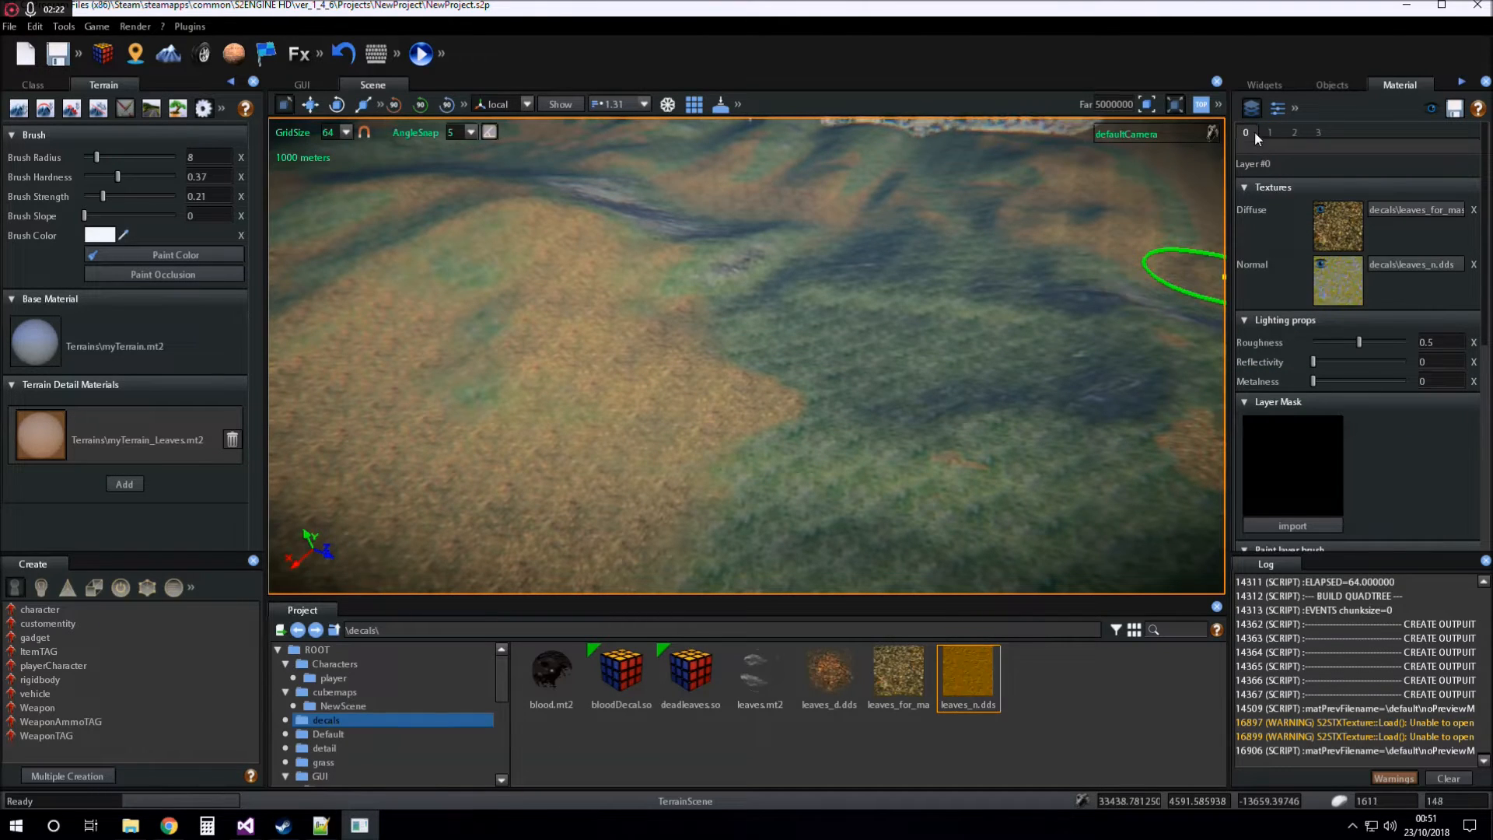
{"action": "mouse_move", "coordinate": [753, 409]}
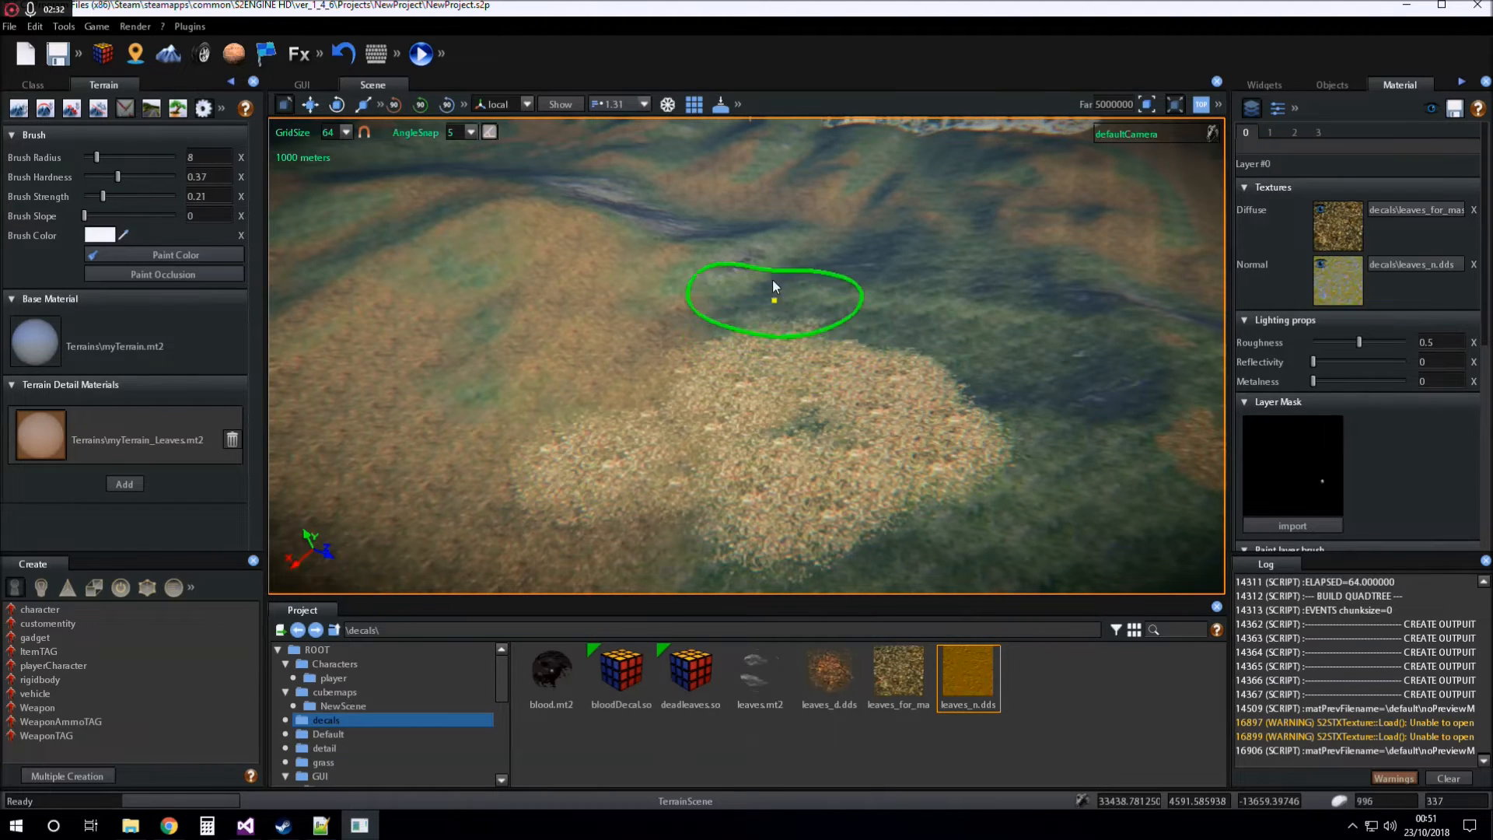
{"action": "mouse_move", "coordinate": [574, 439]}
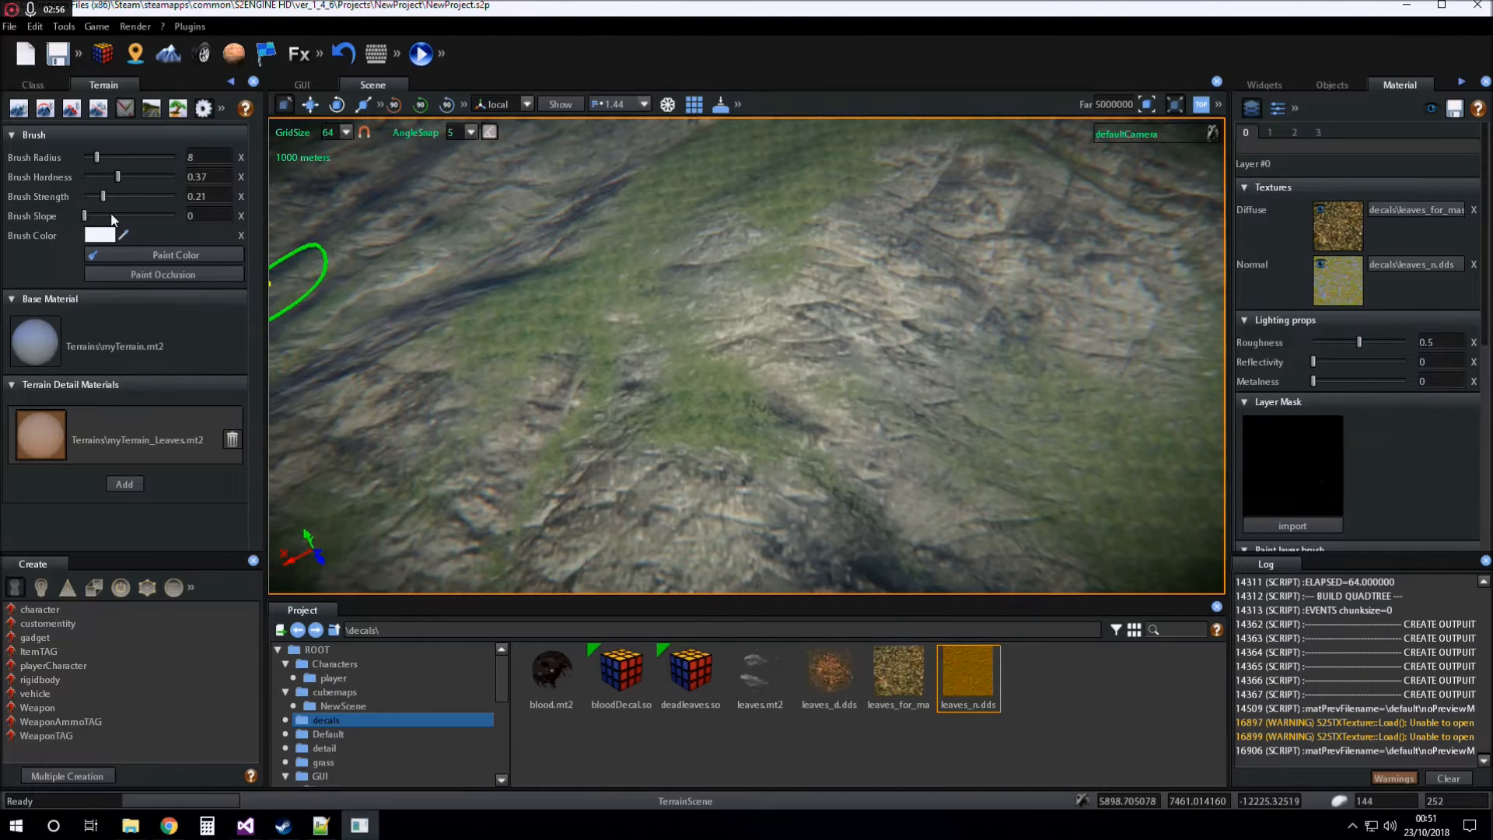
Step: Set the terrain Brush Slope to 0.95 so leaves paint only on sloped ground
{"action": "left_click_drag", "start_coordinate": [84, 216], "coordinate": [170, 216]}
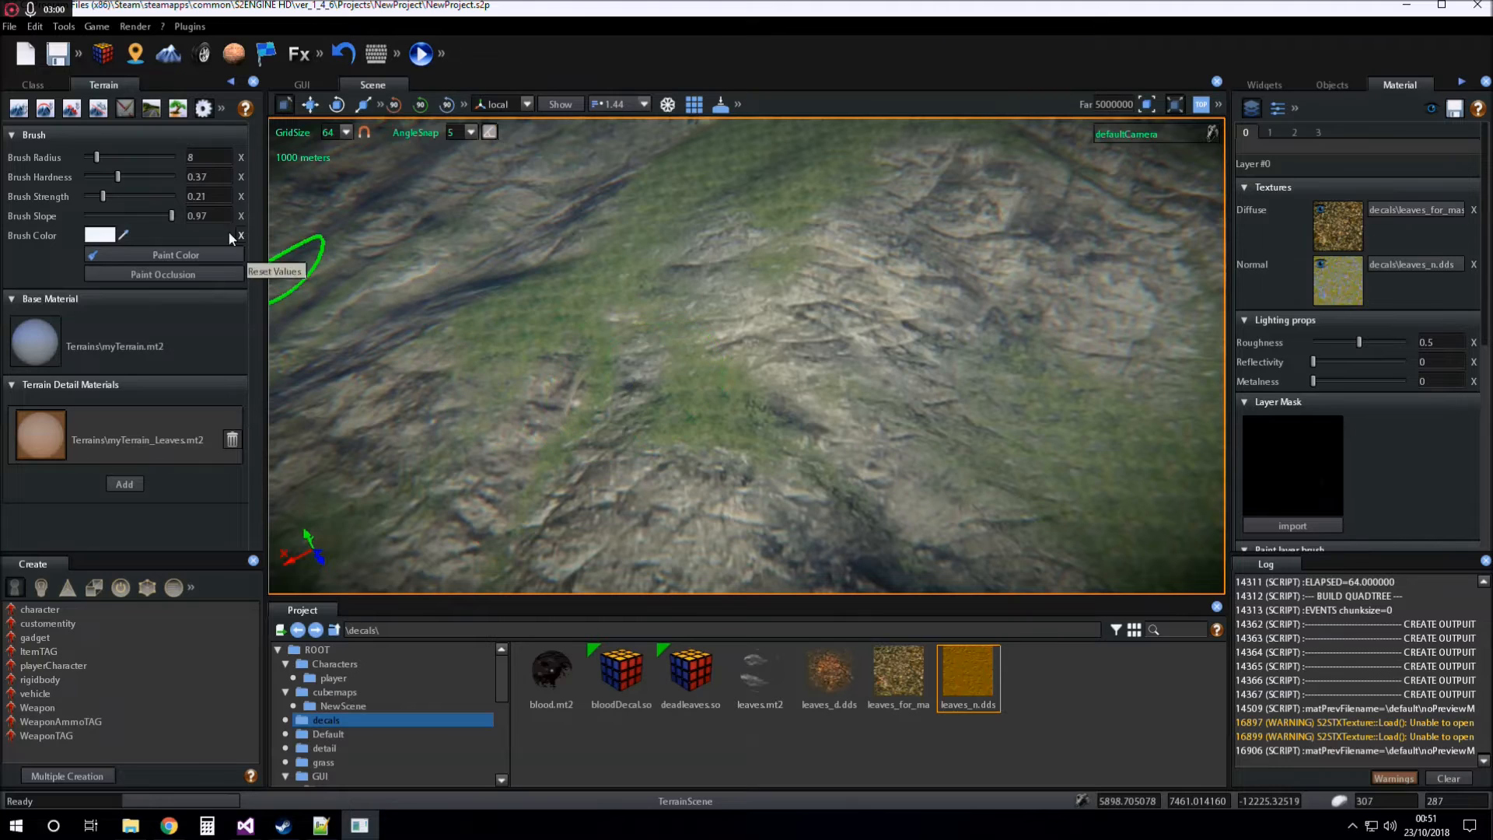
{"action": "left_click_drag", "start_coordinate": [157, 216], "coordinate": [169, 216]}
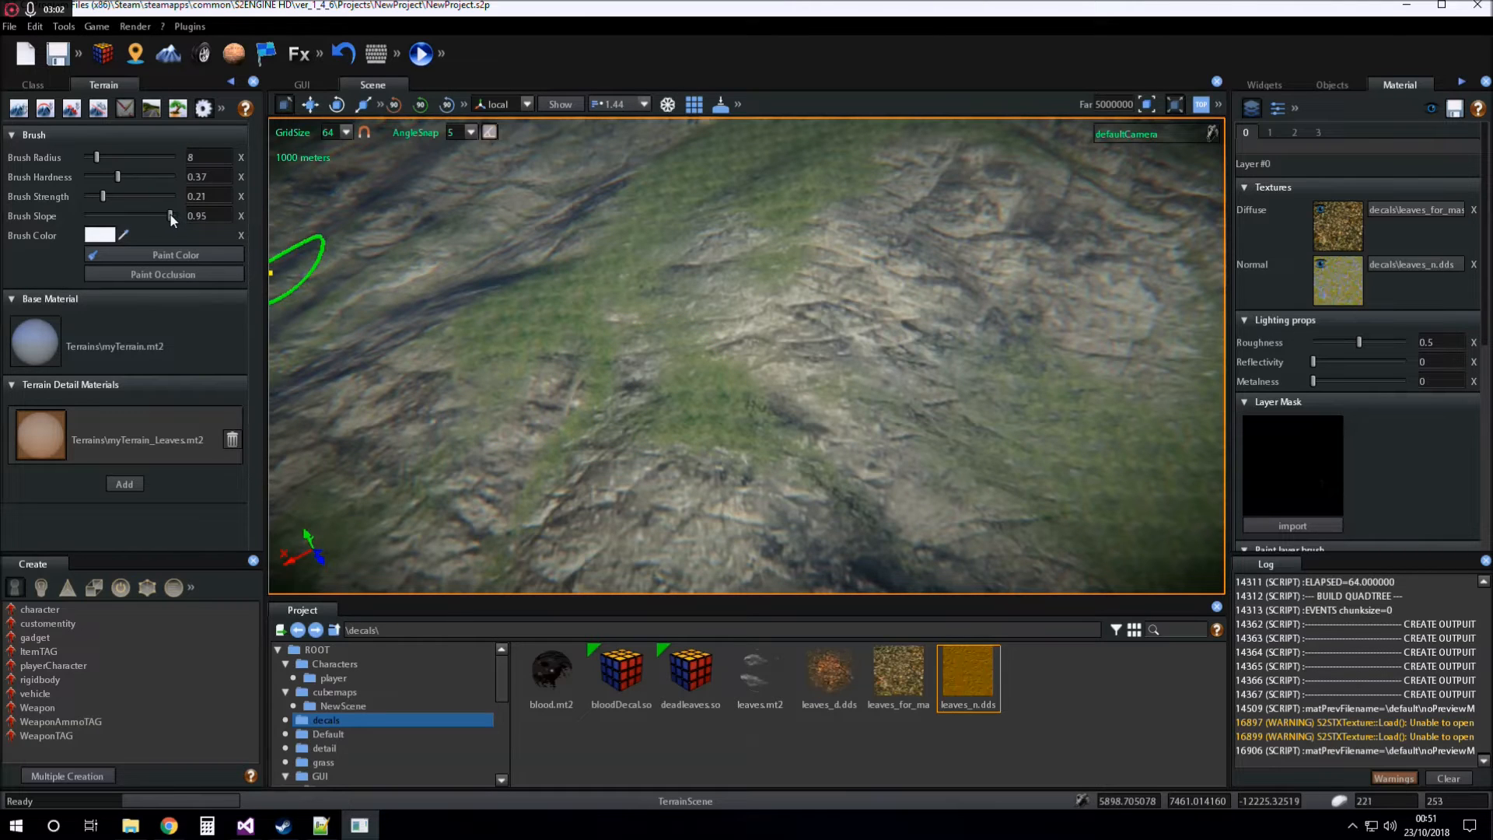
{"action": "mouse_move", "coordinate": [667, 400]}
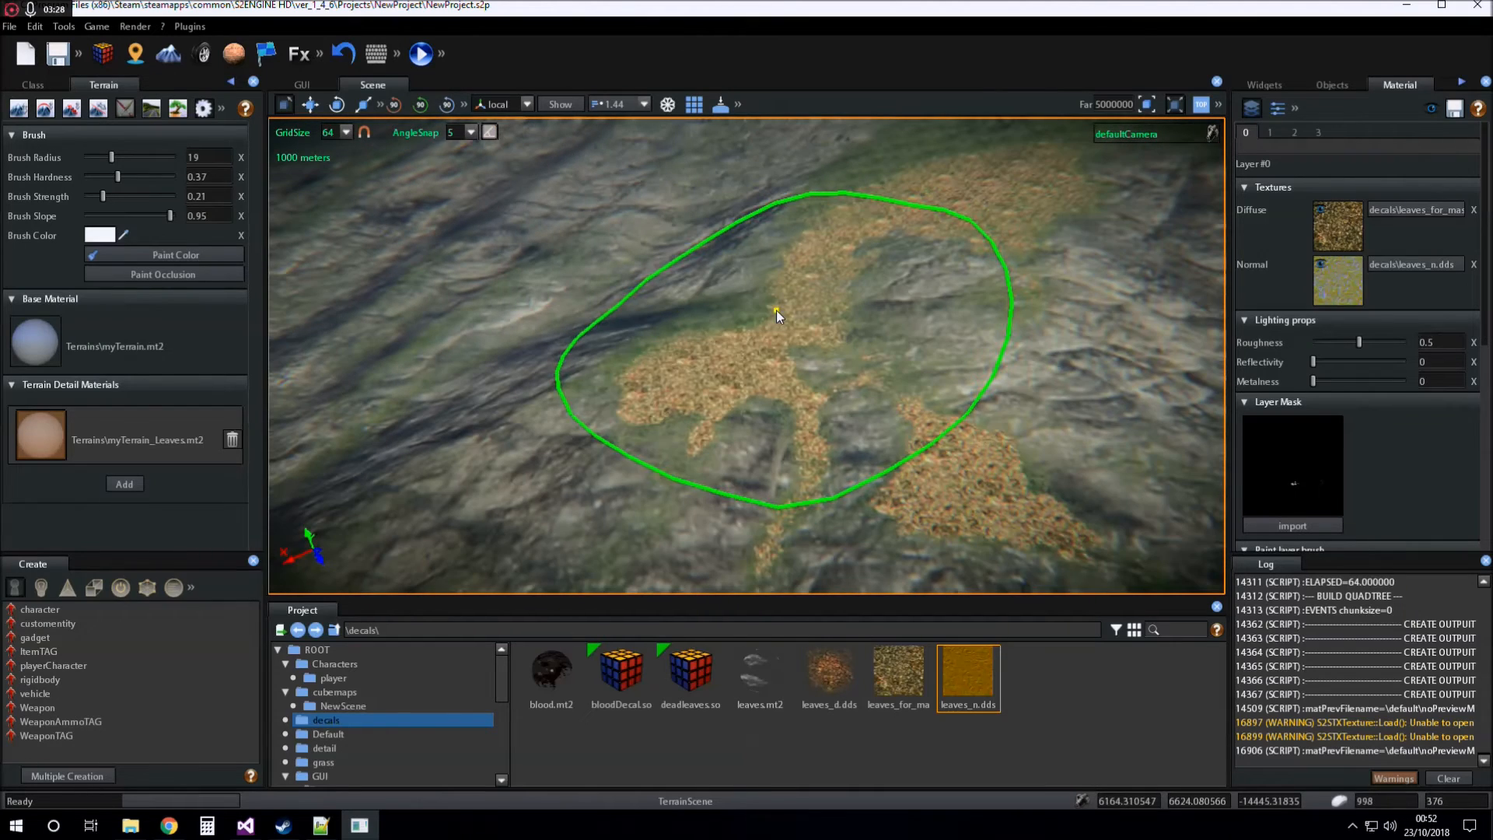
{"action": "mouse_move", "coordinate": [1095, 359]}
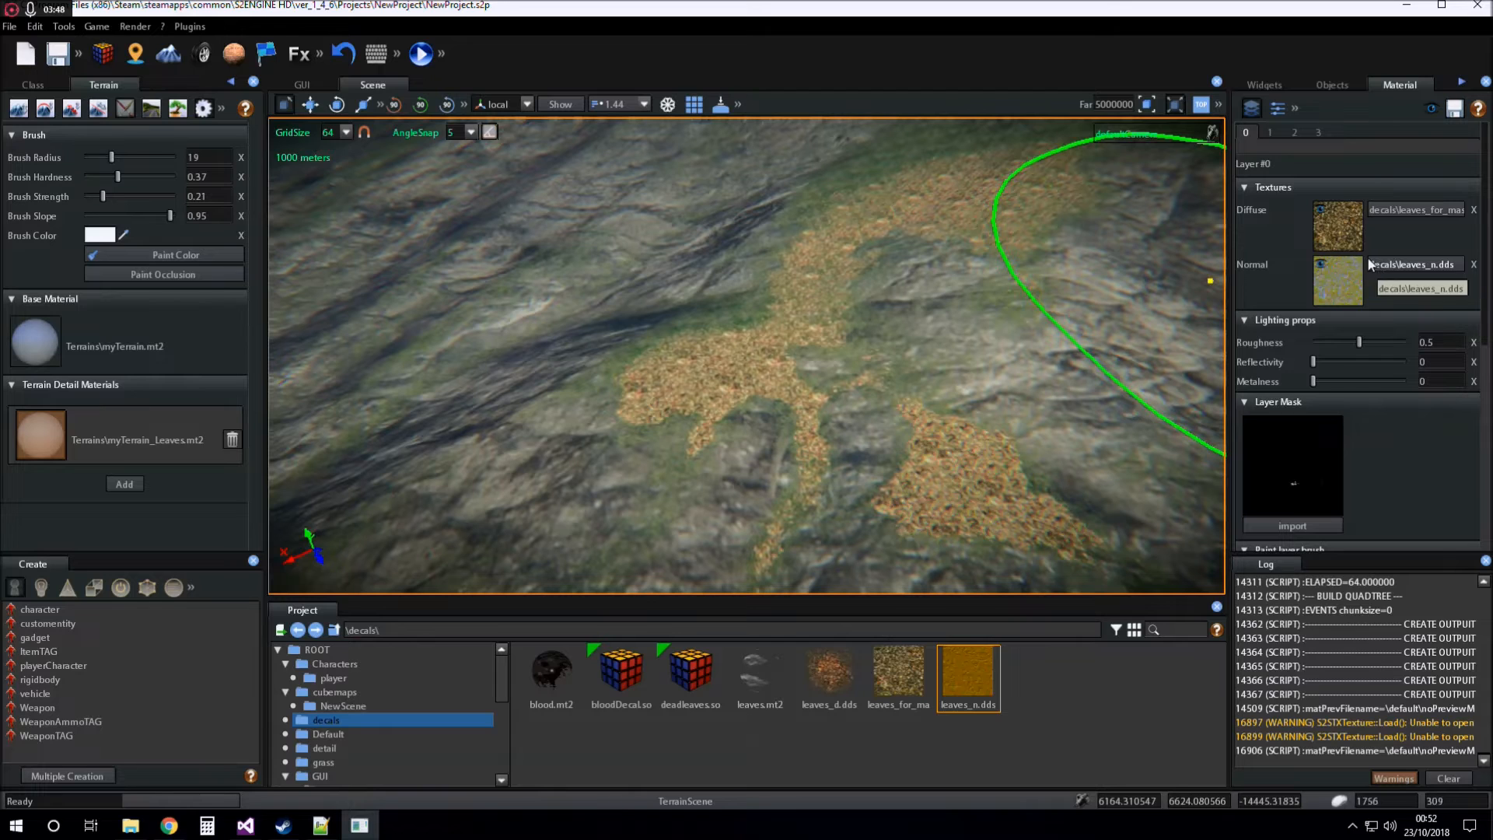
Step: Set the Leaves layer's Diffuse Color to a light orange tint in the colour dialog
{"action": "scroll", "scroll_direction": "down", "scroll_amount": 3}
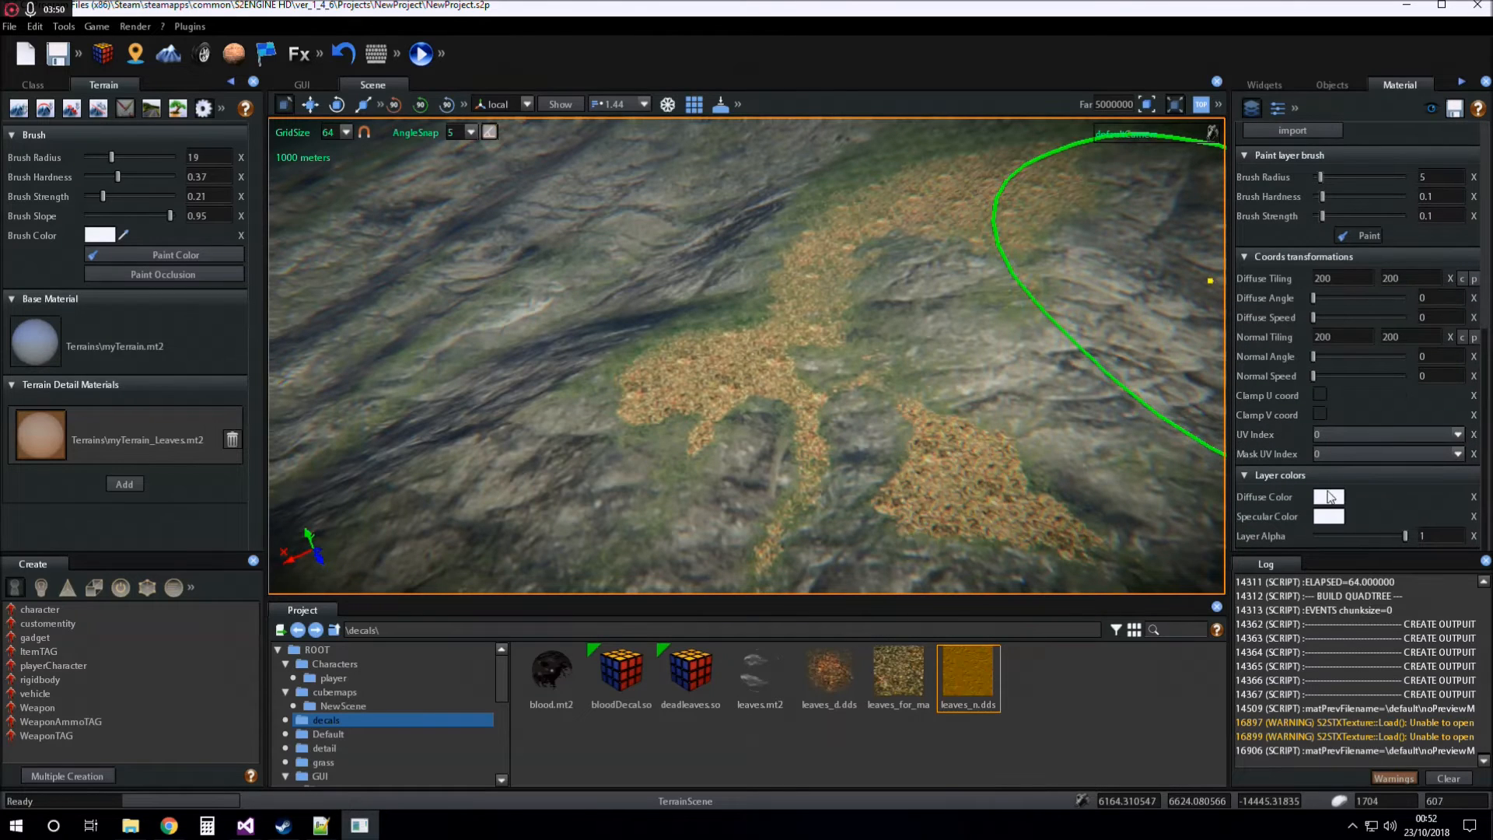
{"action": "left_click", "coordinate": [1327, 496]}
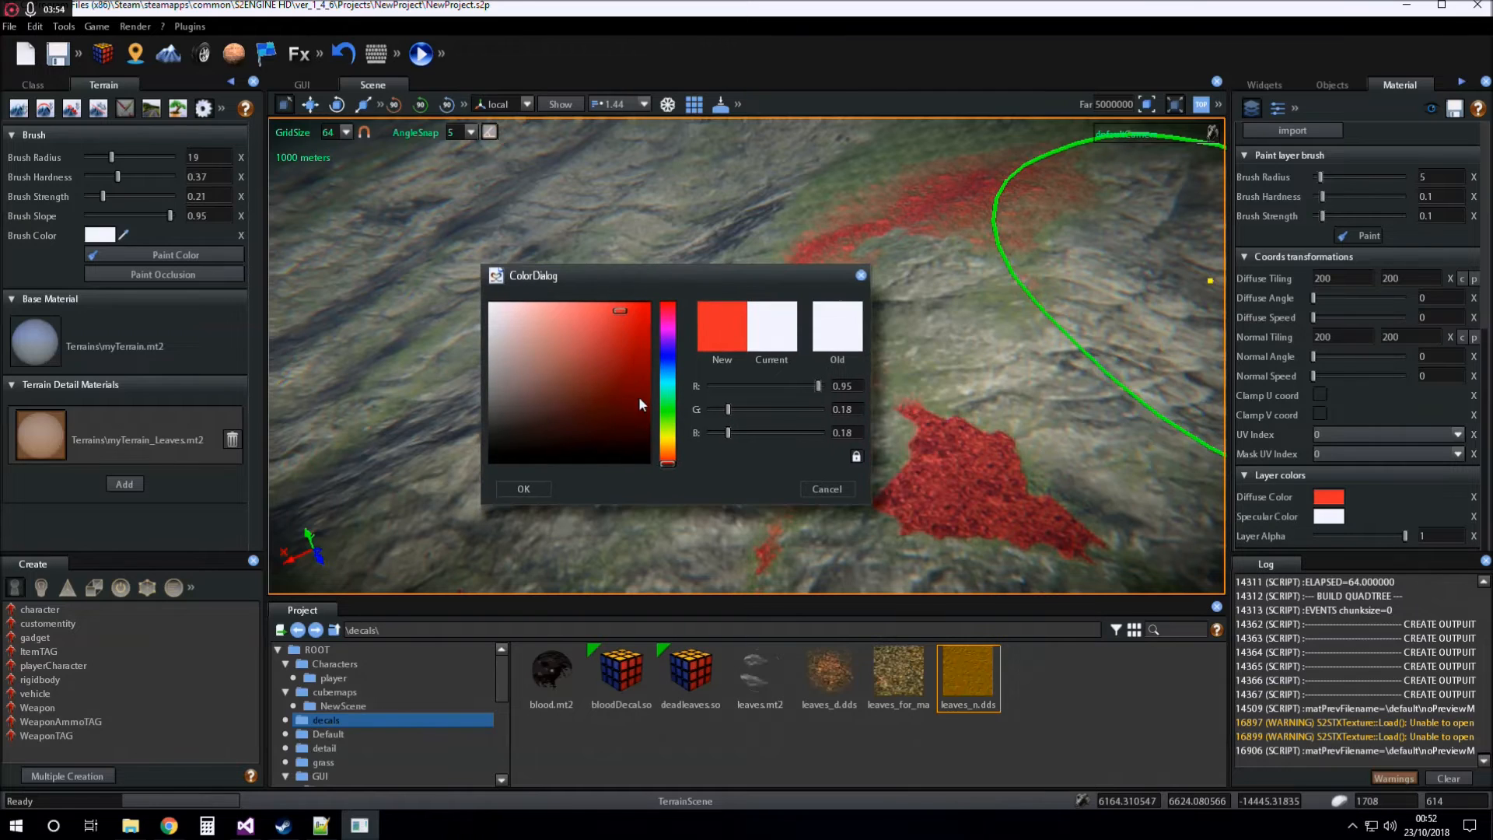
{"action": "left_click", "coordinate": [627, 411]}
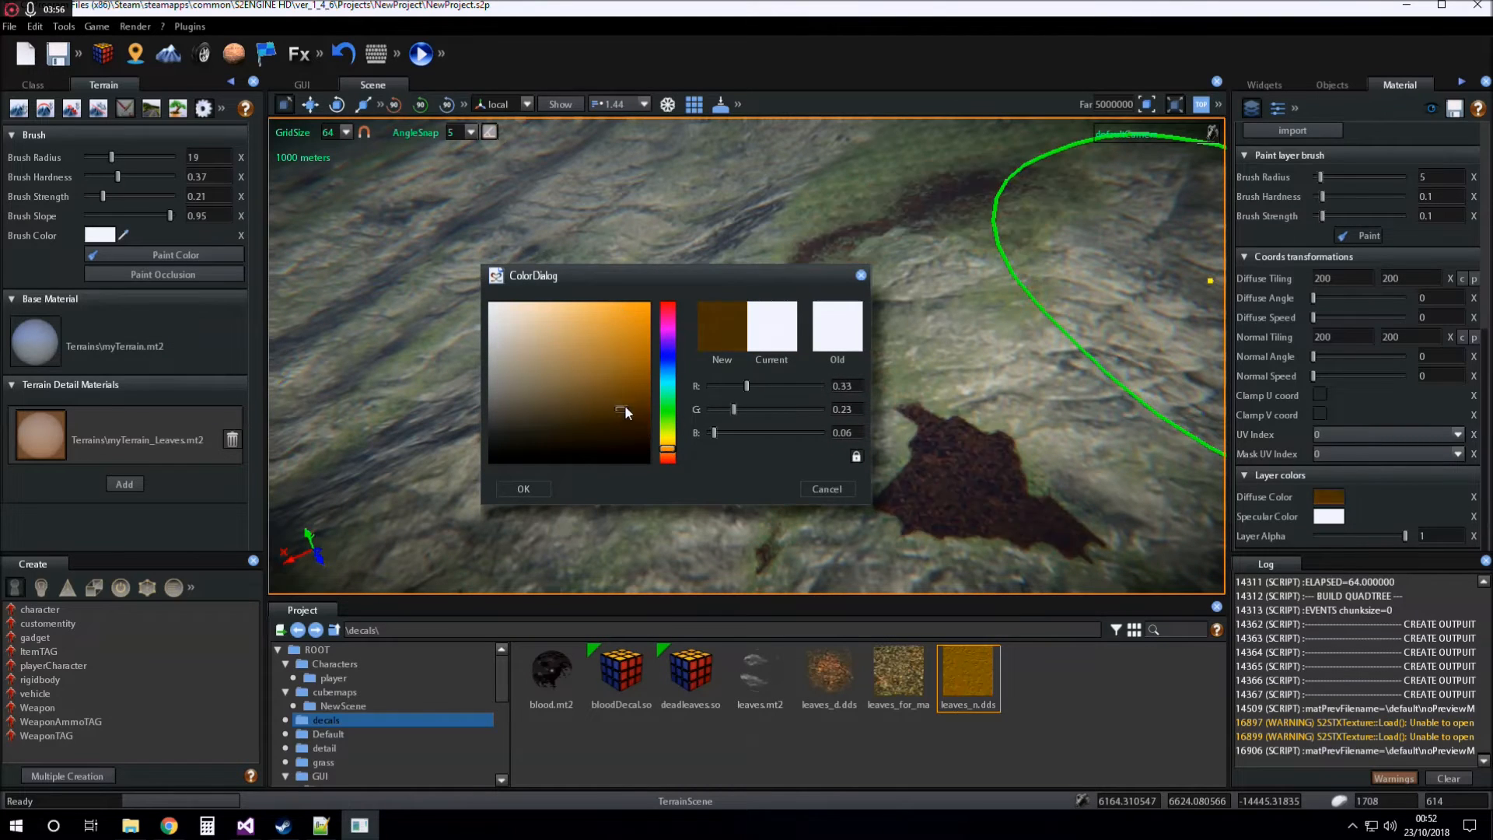
{"action": "left_click", "coordinate": [581, 316]}
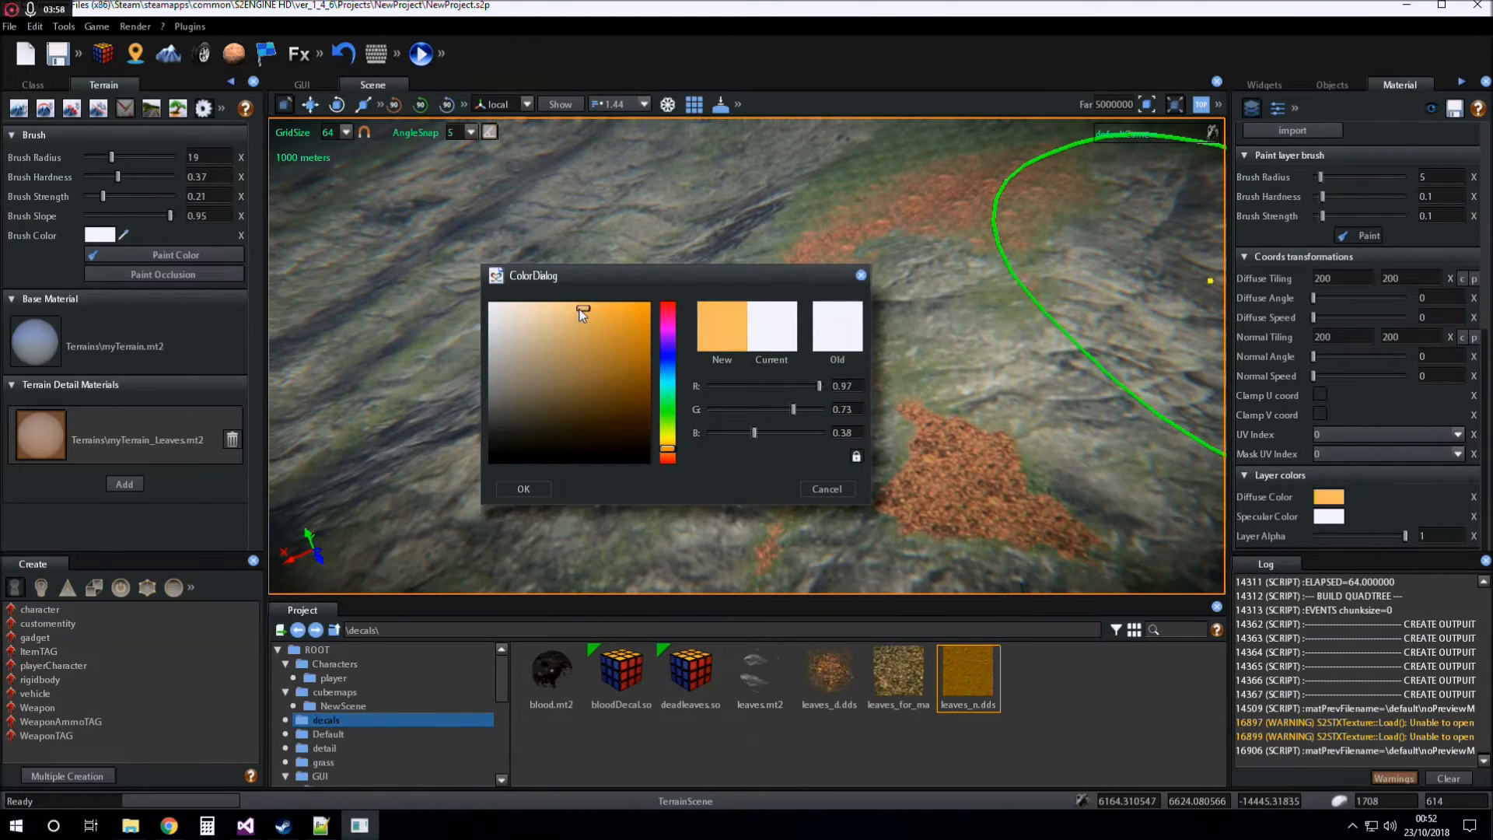
{"action": "left_click", "coordinate": [614, 312]}
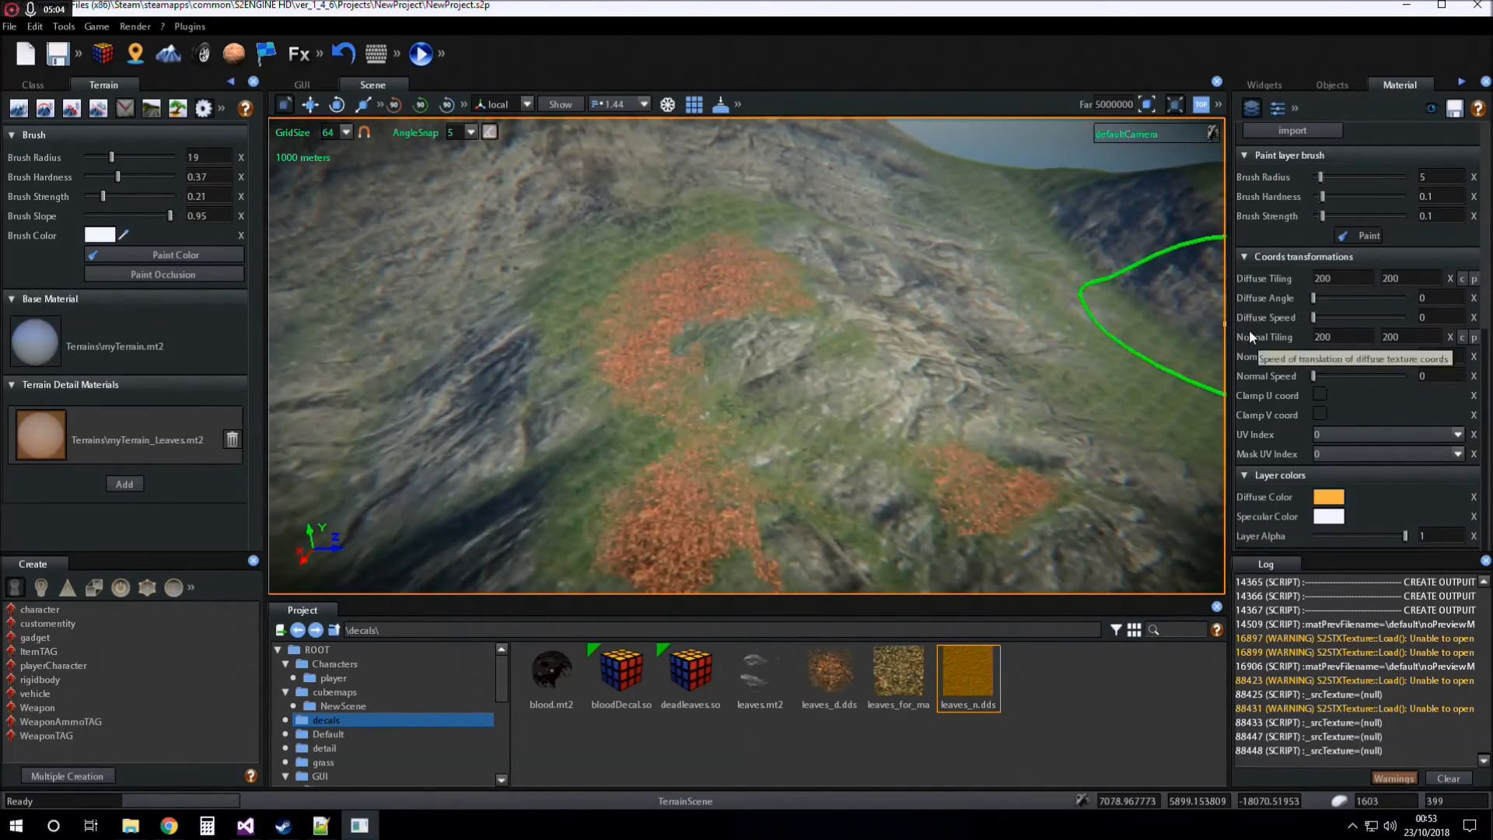
Step: Raise the Leaves layer's Reflectivity to 0.2 under Lighting props
{"action": "left_click", "coordinate": [1245, 132]}
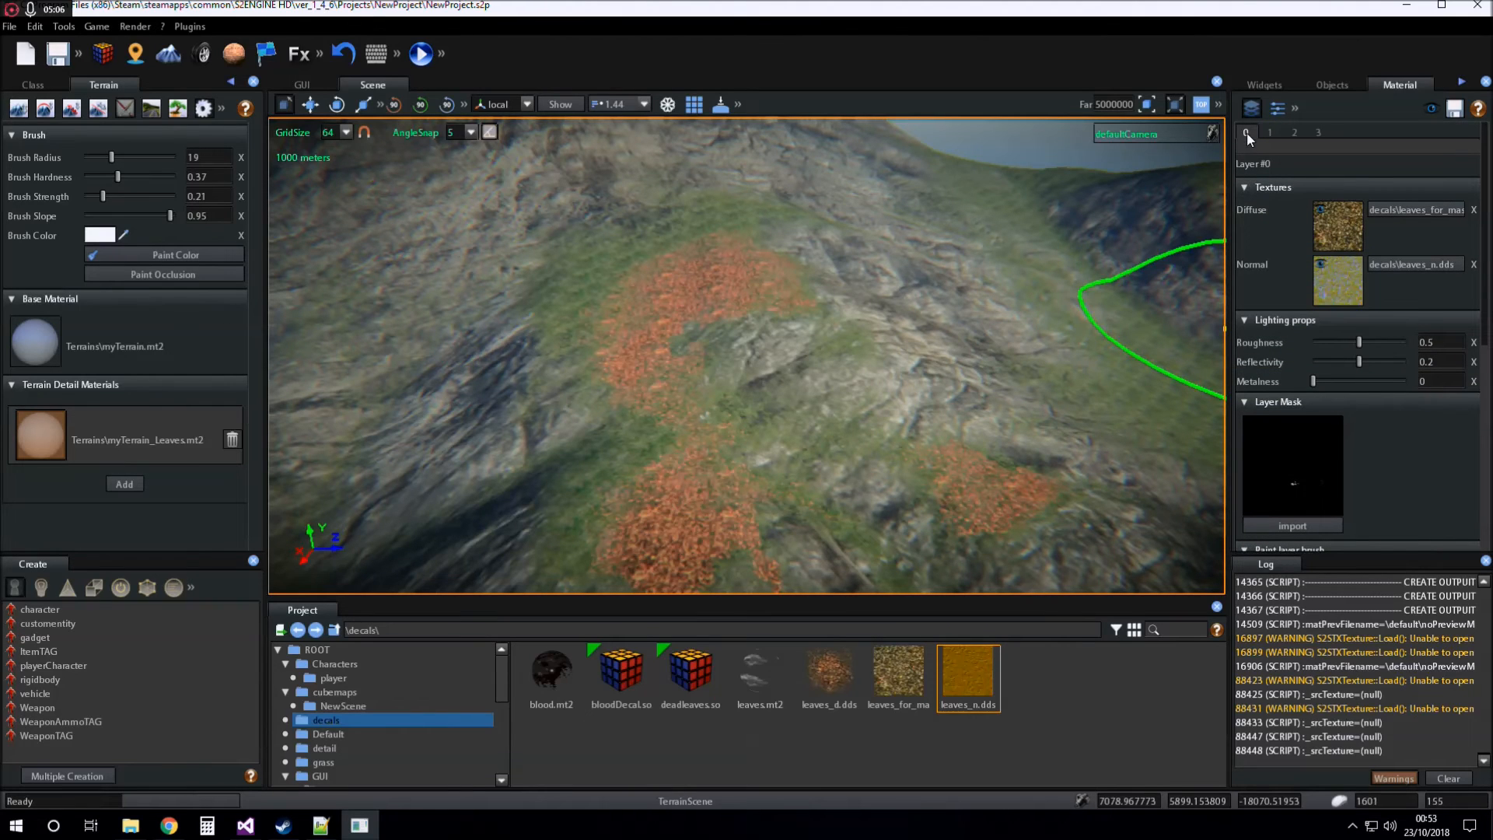
{"action": "mouse_move", "coordinate": [1293, 313]}
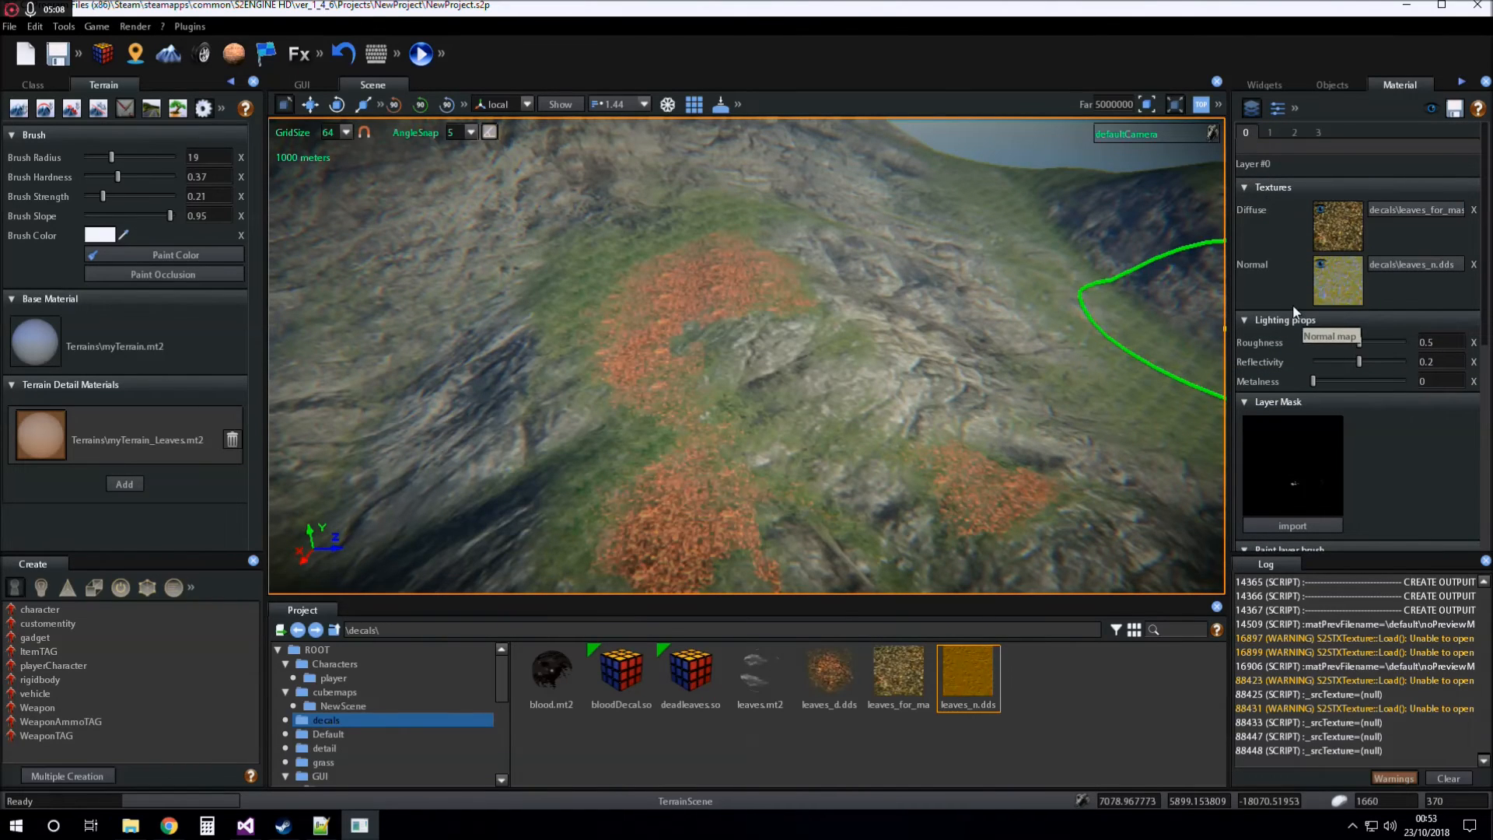
{"action": "scroll", "scroll_direction": "down", "scroll_amount": 3}
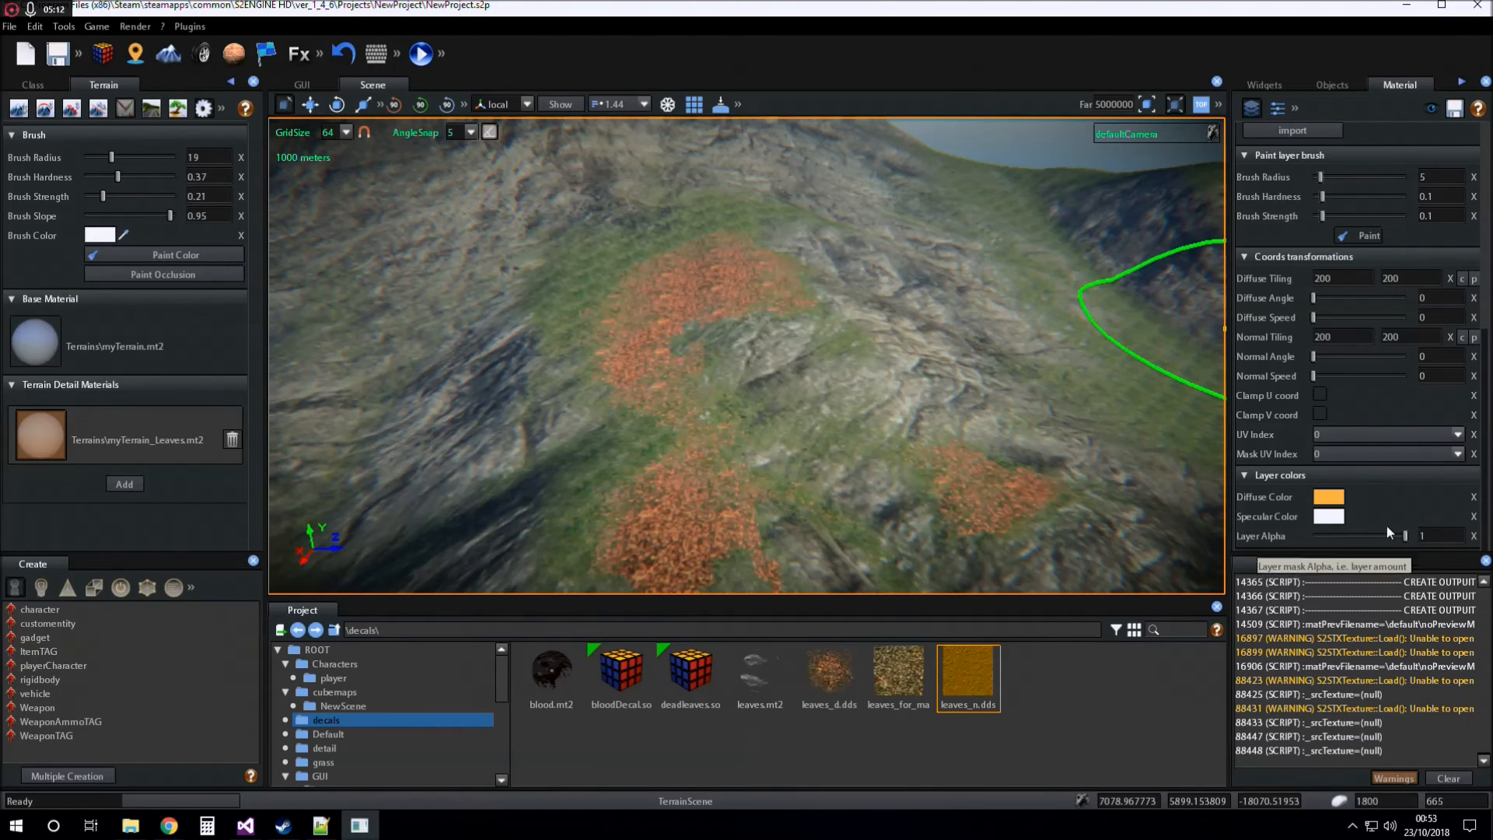
{"action": "mouse_move", "coordinate": [1180, 410]}
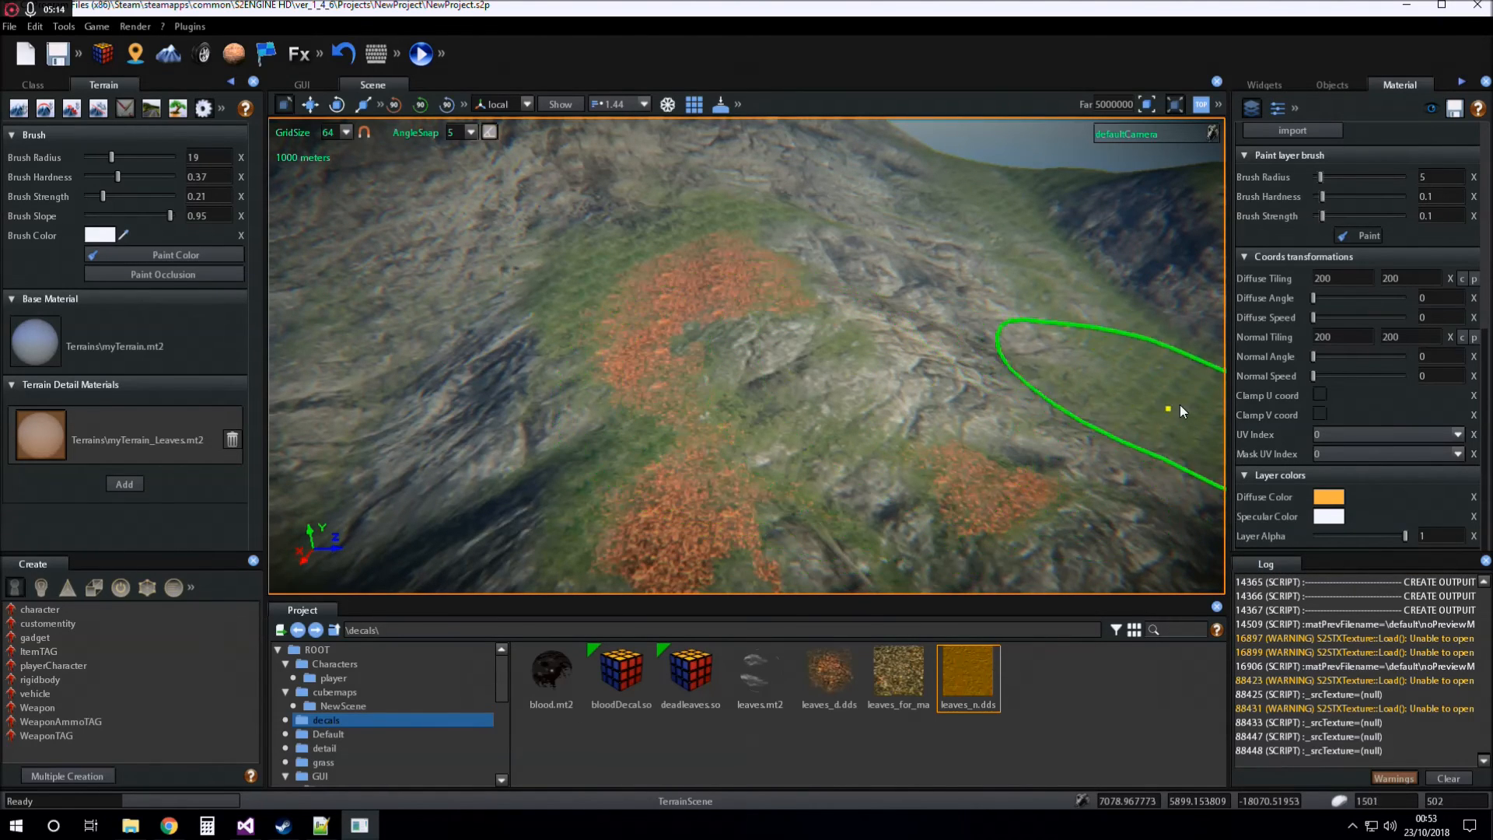
{"action": "left_click", "coordinate": [1319, 133]}
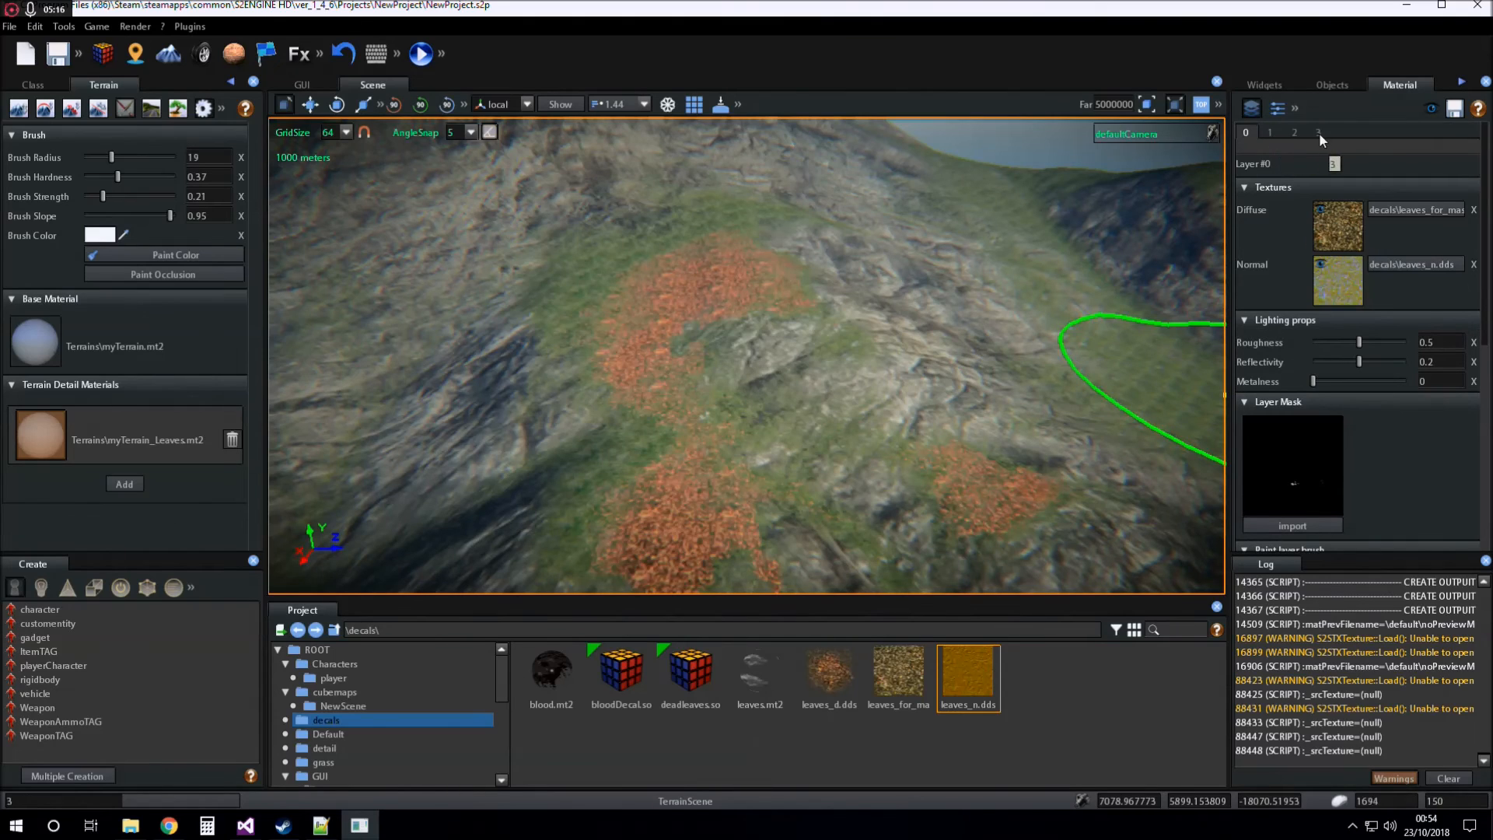